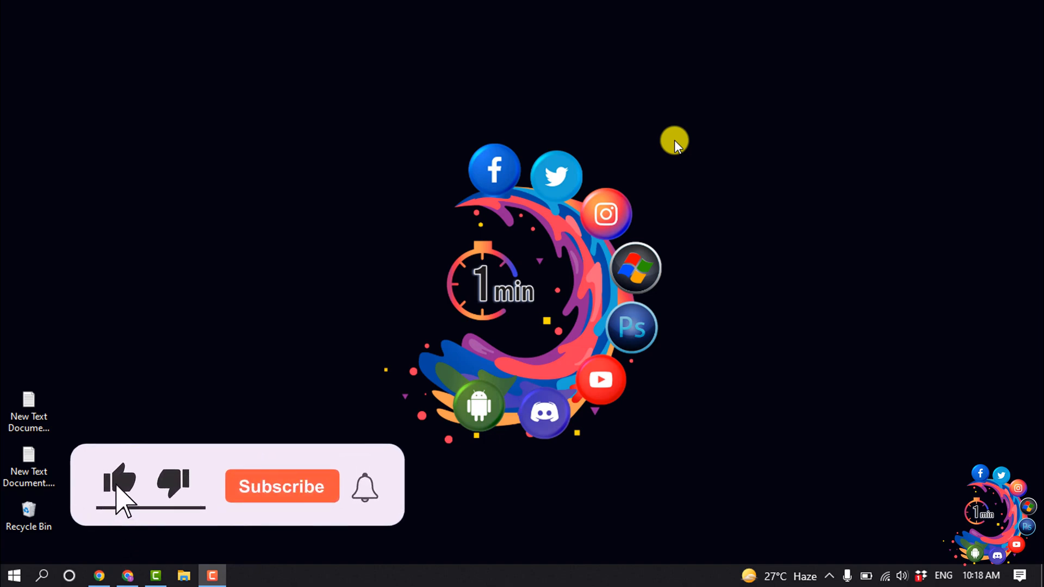
Launch Google Chrome from the taskbar to a blank new tab
{"action": "left_click", "coordinate": [281, 486]}
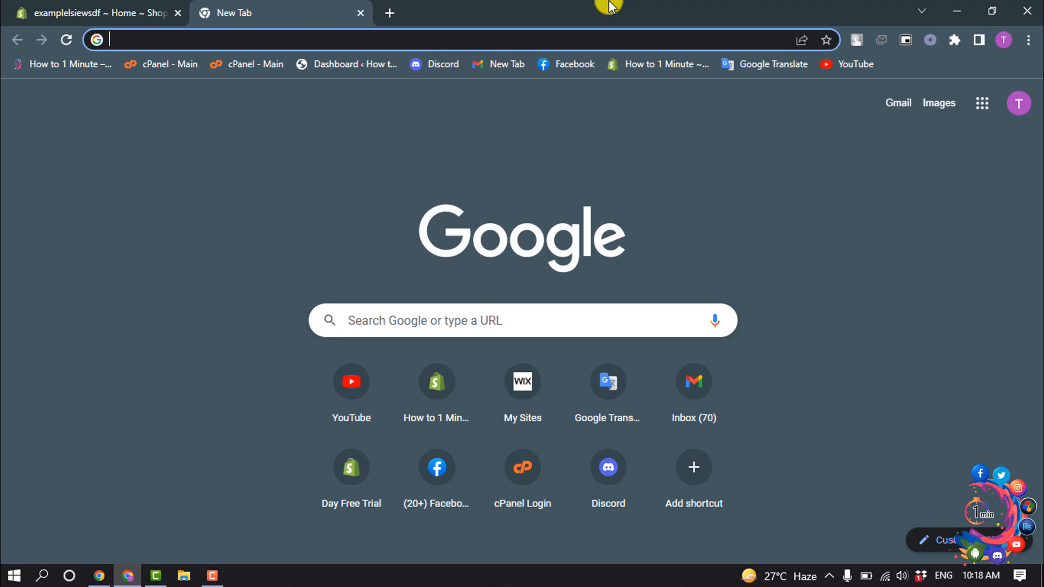
Go to elfsight.com and reach the Twitter Feed widget page via the Widgets menu
{"action": "type", "text": "elfsight.com"}
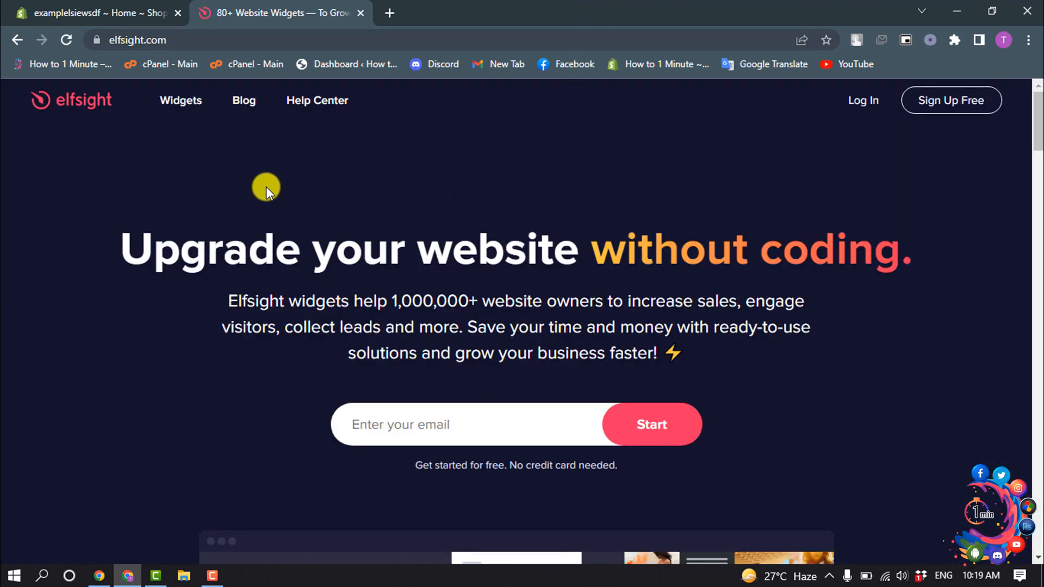
{"action": "left_click", "coordinate": [180, 100]}
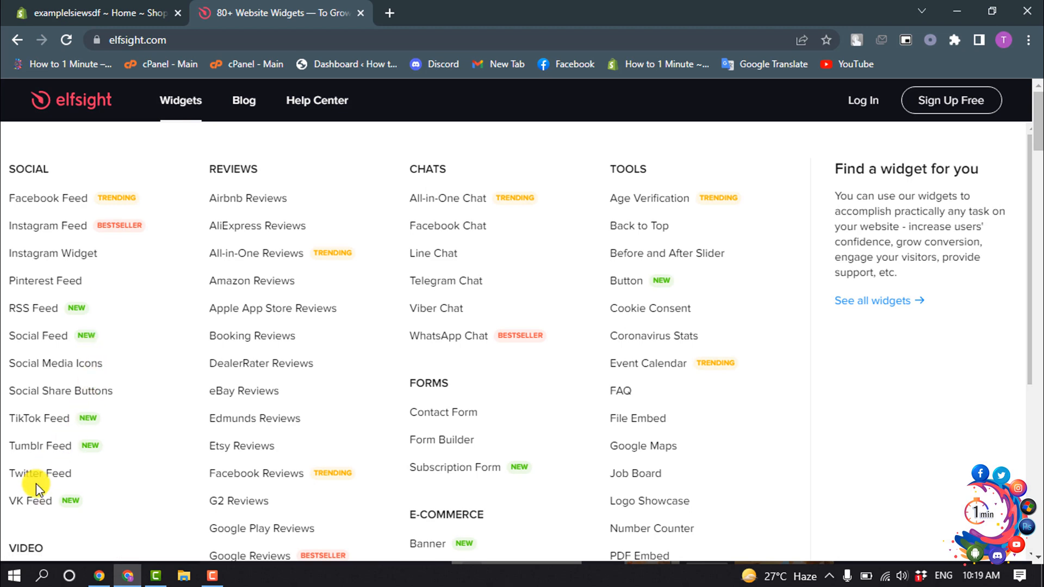
{"action": "mouse_move", "coordinate": [40, 473]}
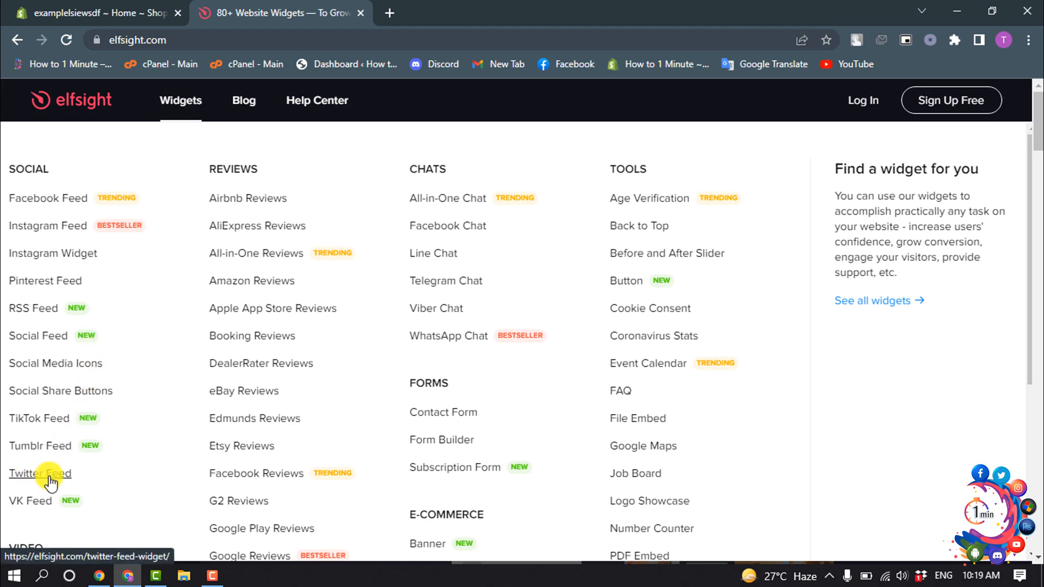
{"action": "left_click", "coordinate": [39, 473]}
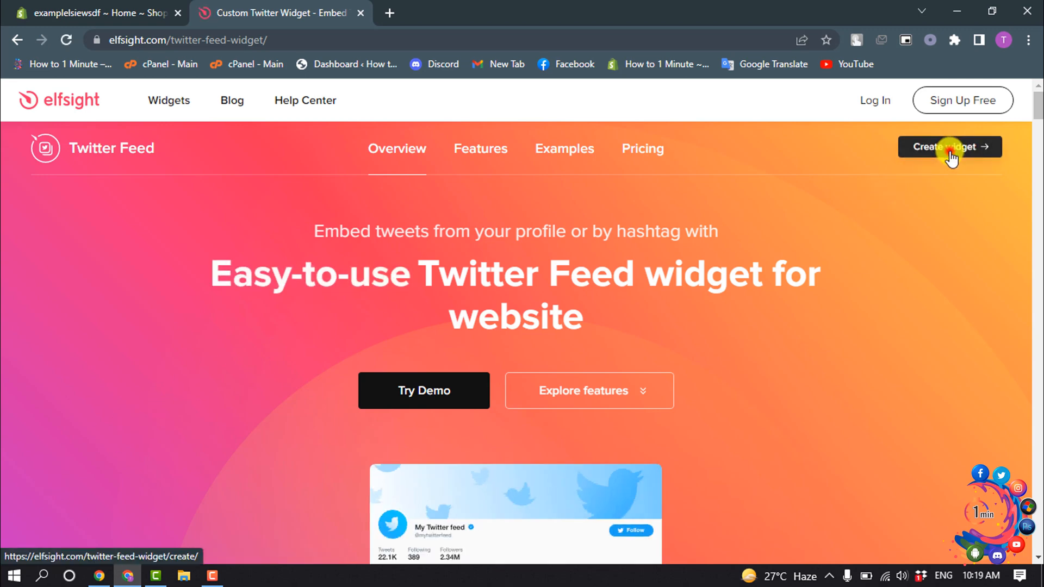
Start a new Twitter Feed widget using the Profile Timeline template
{"action": "left_click", "coordinate": [948, 147]}
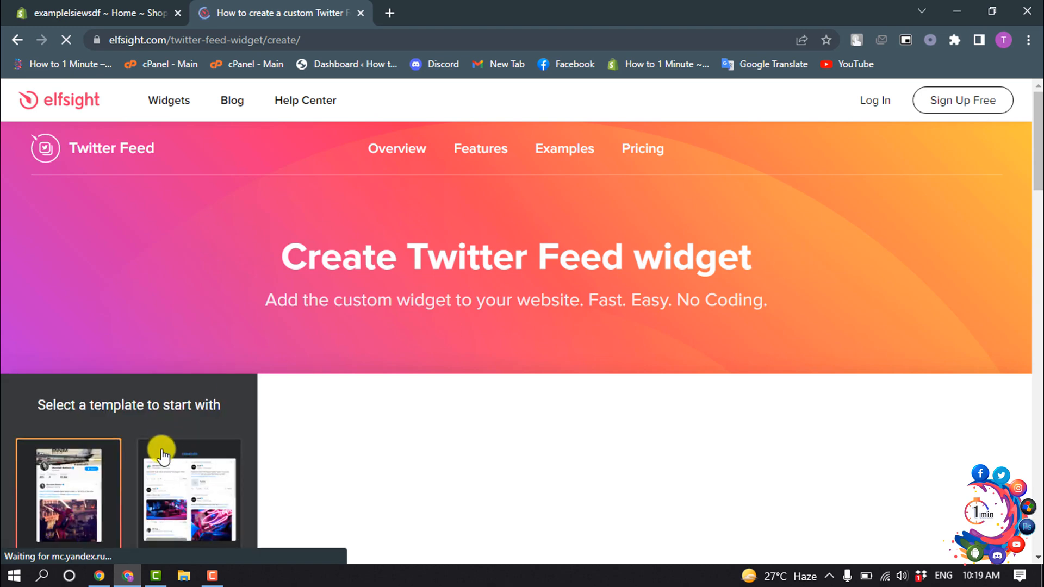
{"action": "scroll", "scroll_direction": "down", "scroll_amount": 3}
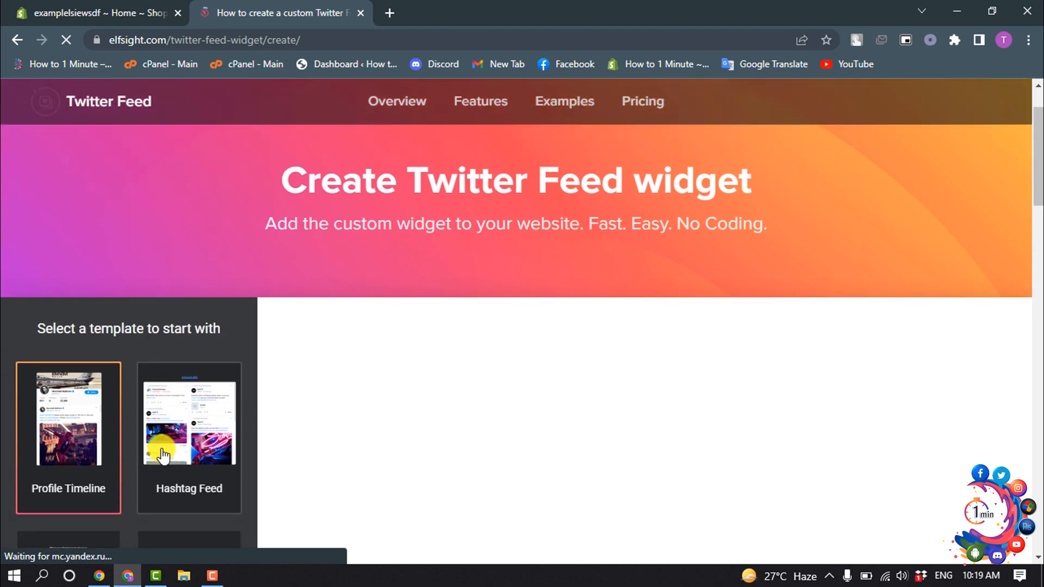
{"action": "scroll", "scroll_direction": "down", "scroll_amount": 3}
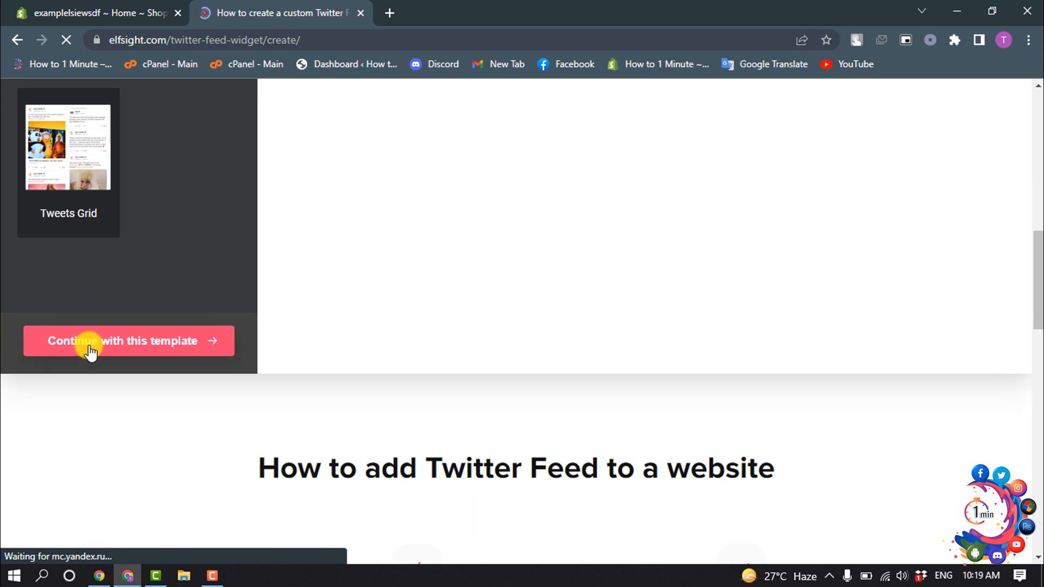
{"action": "left_click", "coordinate": [128, 341]}
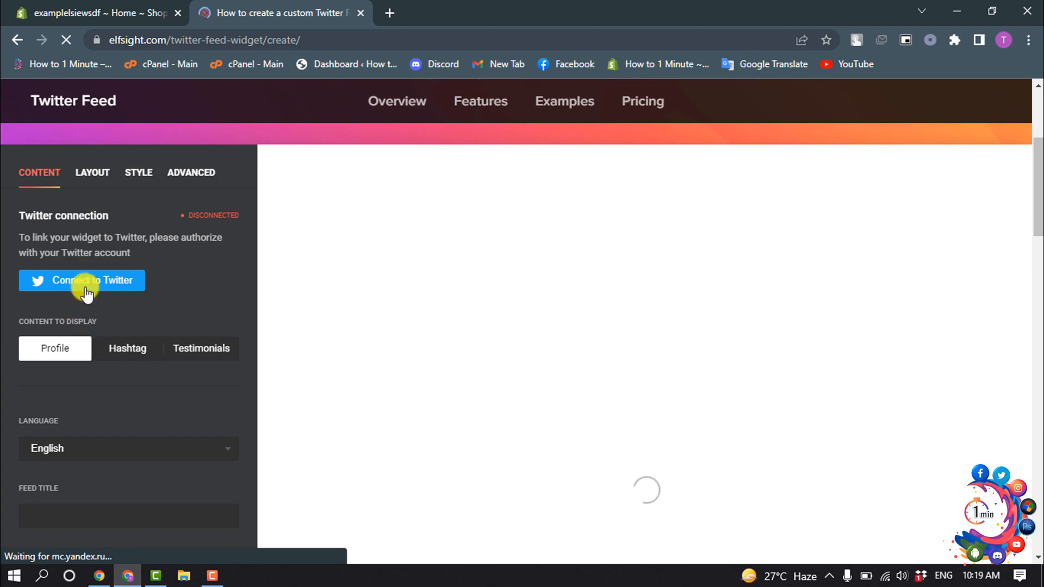
{"action": "left_click", "coordinate": [81, 281]}
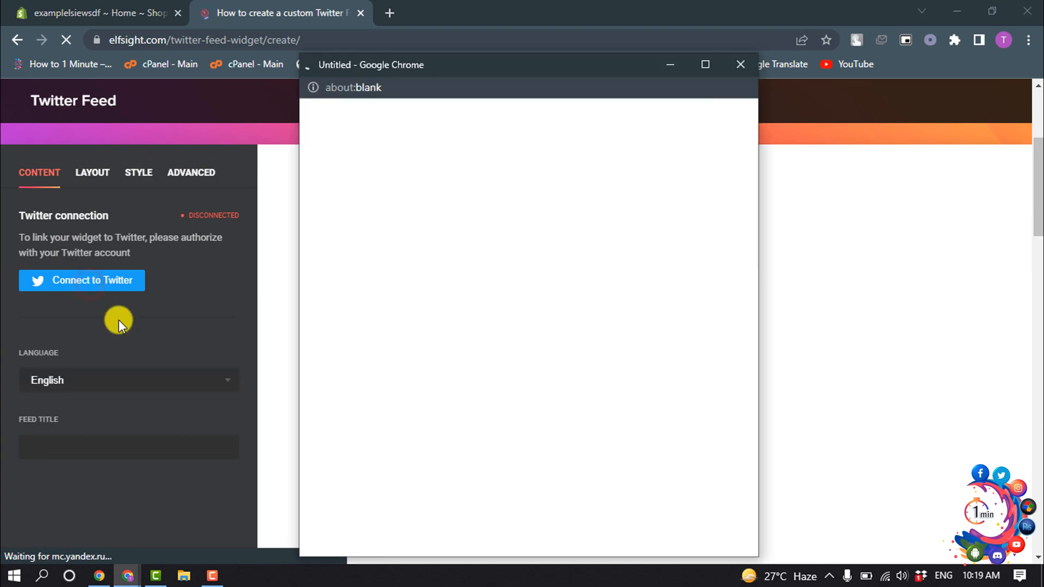
{"action": "left_click", "coordinate": [82, 281]}
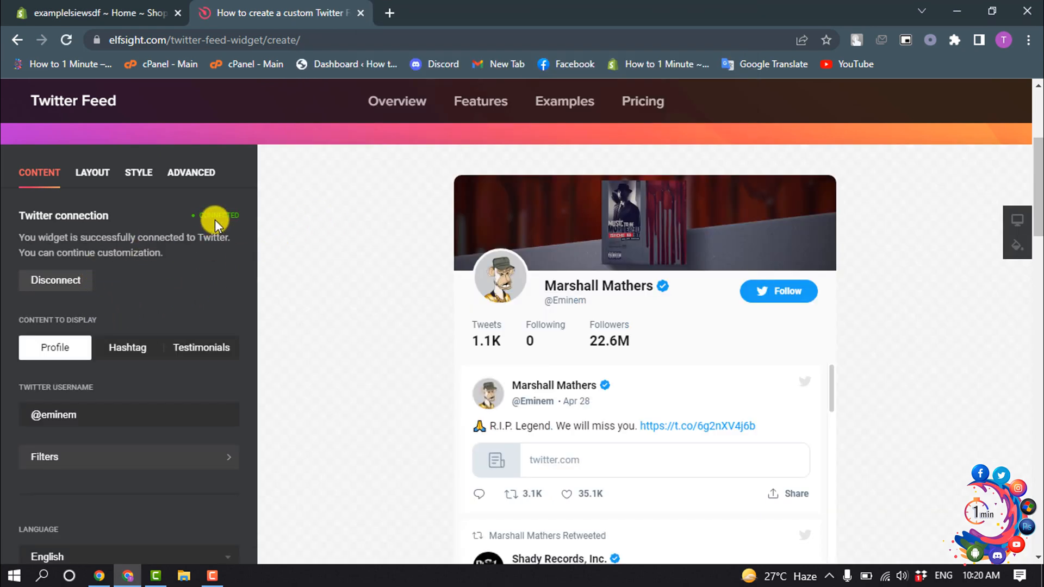
{"action": "scroll", "scroll_direction": "down", "scroll_amount": 3}
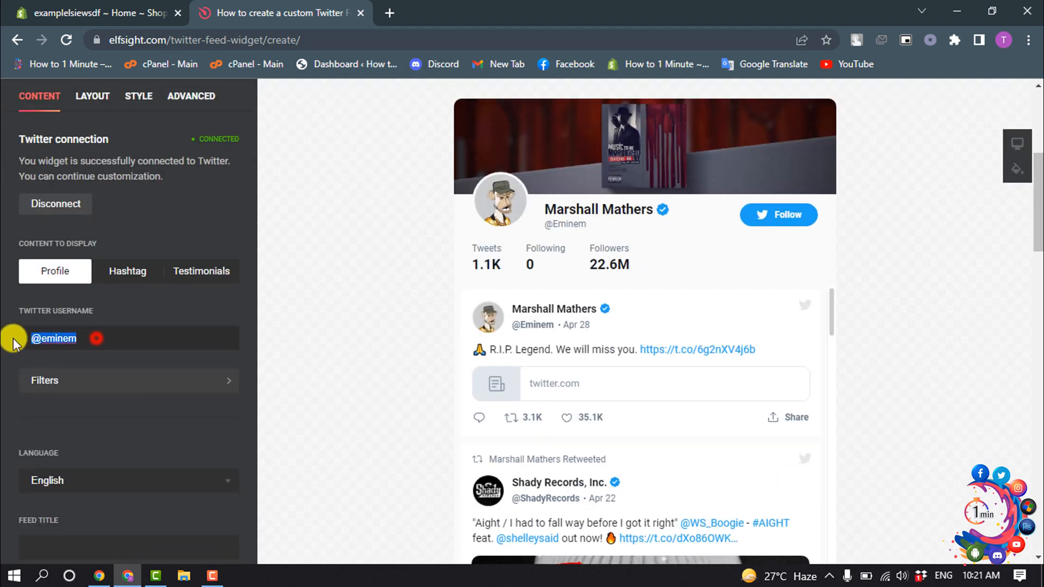
{"action": "left_click", "coordinate": [91, 95]}
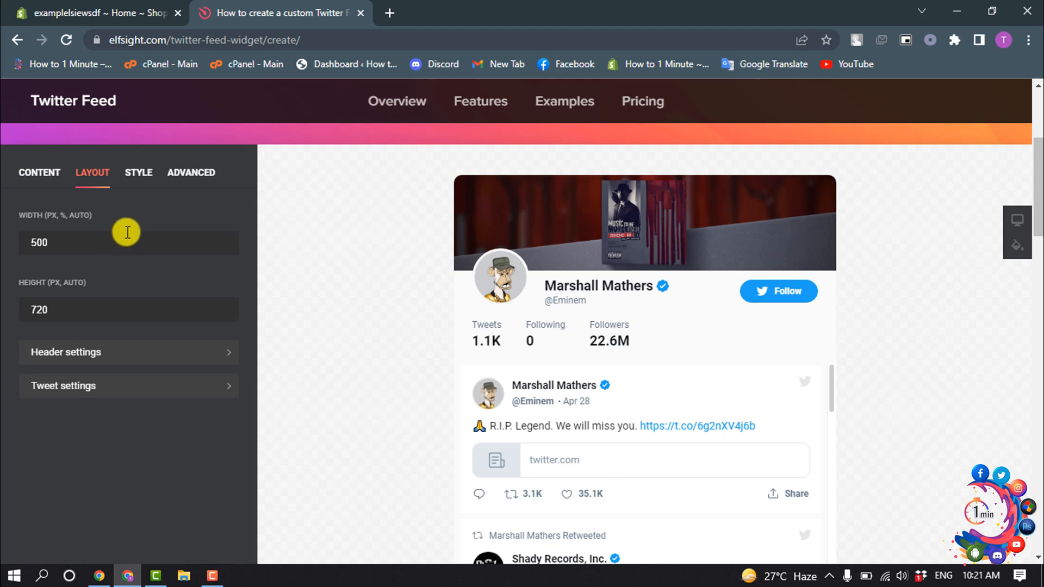
{"action": "left_click", "coordinate": [138, 173]}
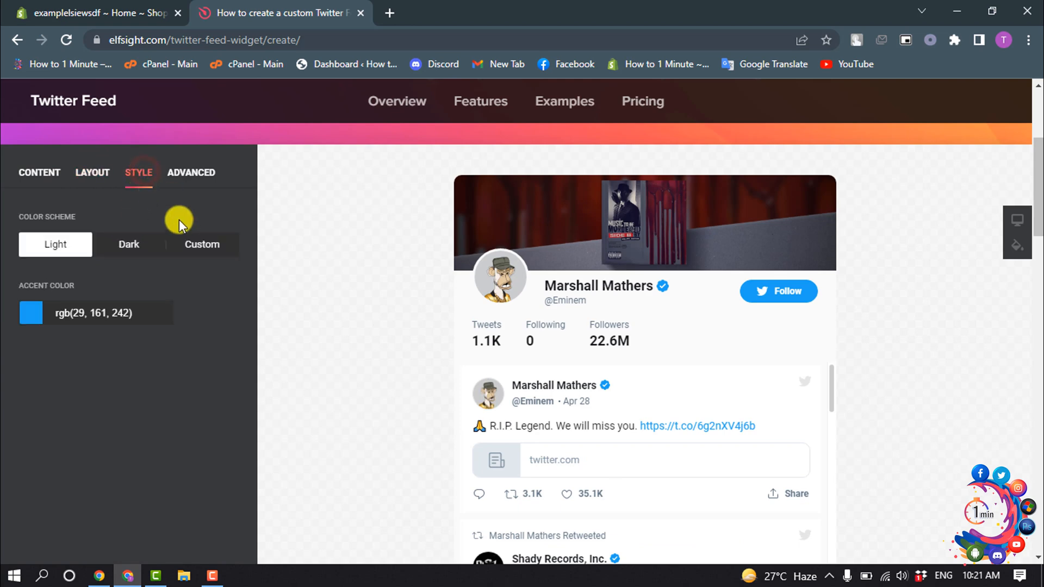
{"action": "left_click", "coordinate": [191, 173]}
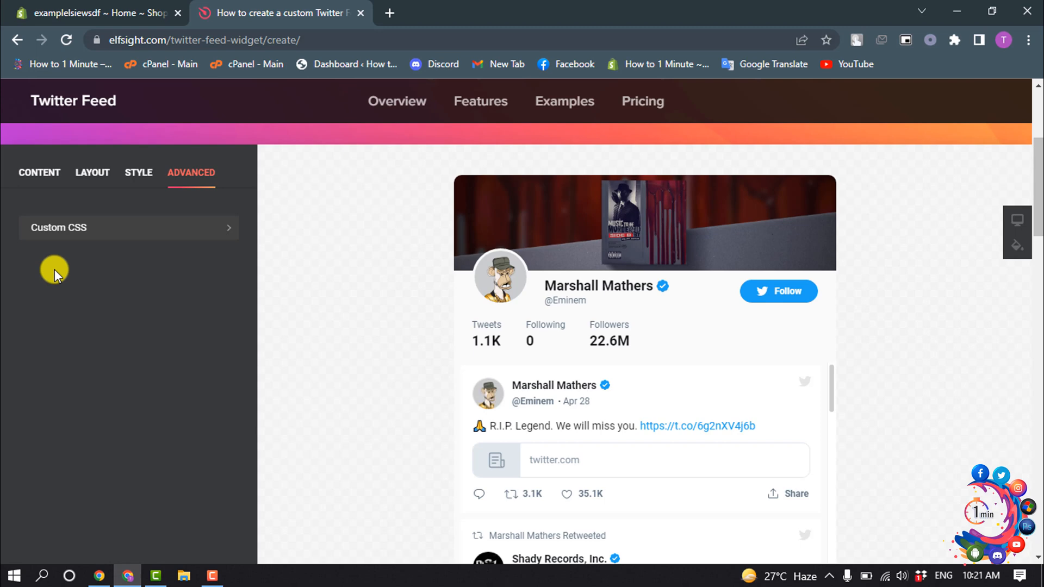
{"action": "scroll", "scroll_direction": "down", "scroll_amount": 3}
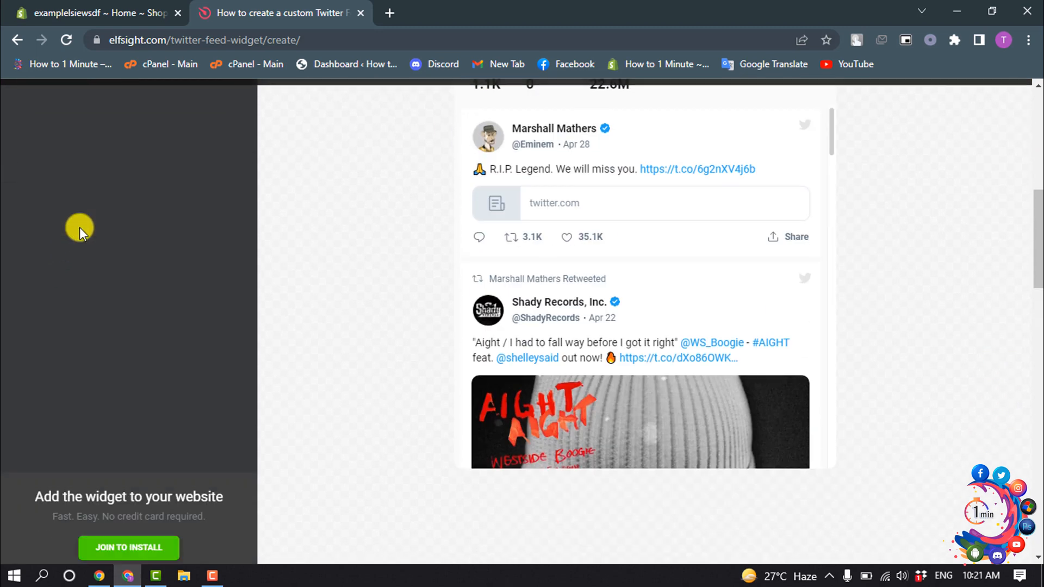
{"action": "scroll", "scroll_direction": "down", "scroll_amount": 3}
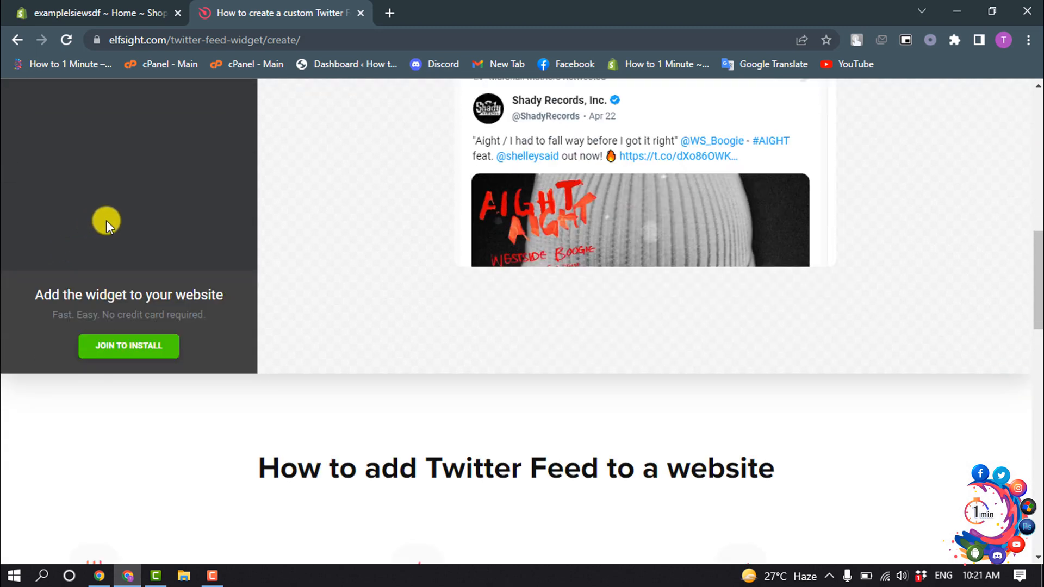
{"action": "left_click", "coordinate": [128, 345]}
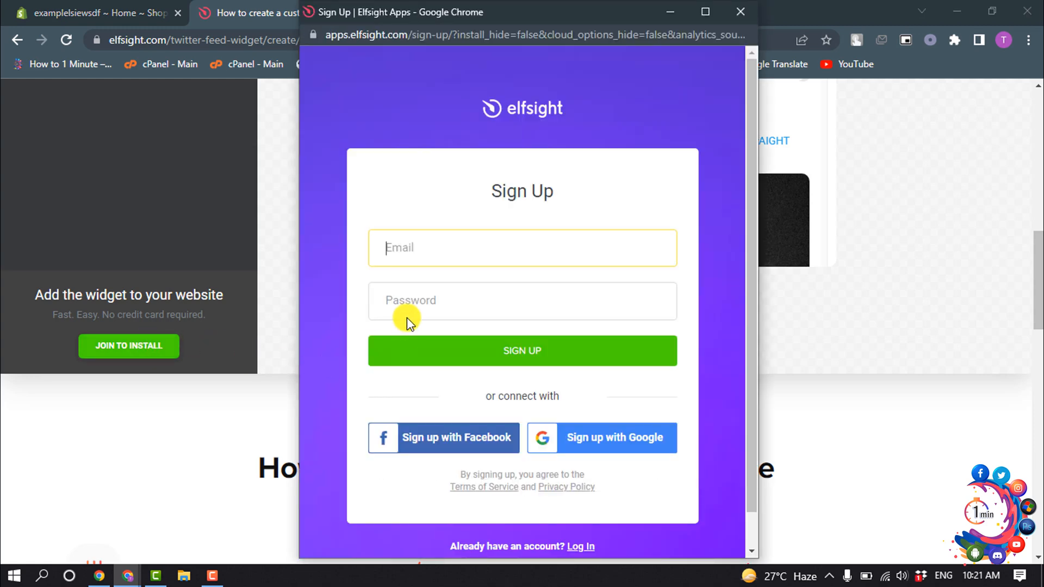
{"action": "mouse_move", "coordinate": [436, 329]}
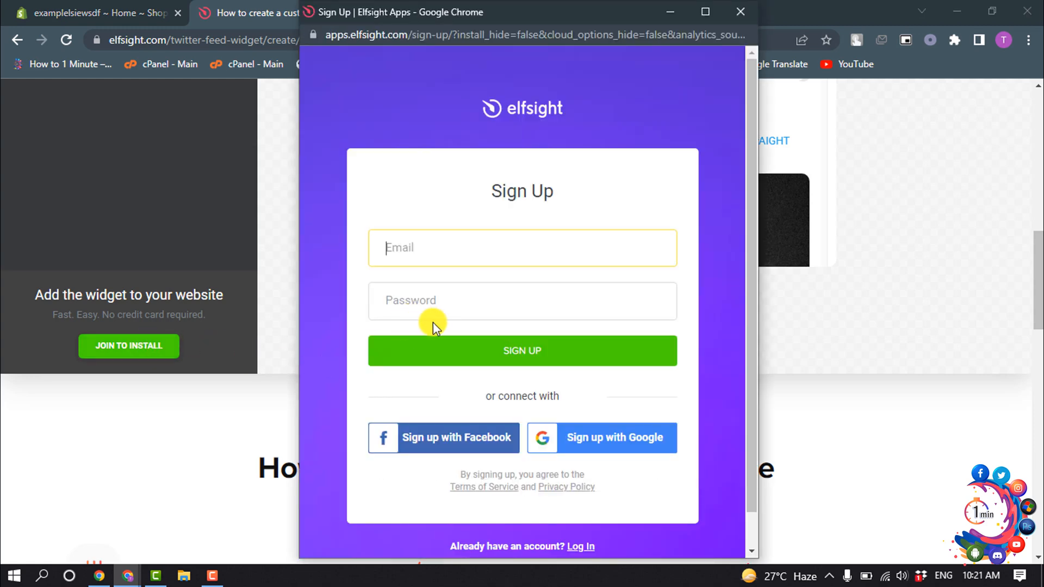
{"action": "left_click", "coordinate": [522, 352]}
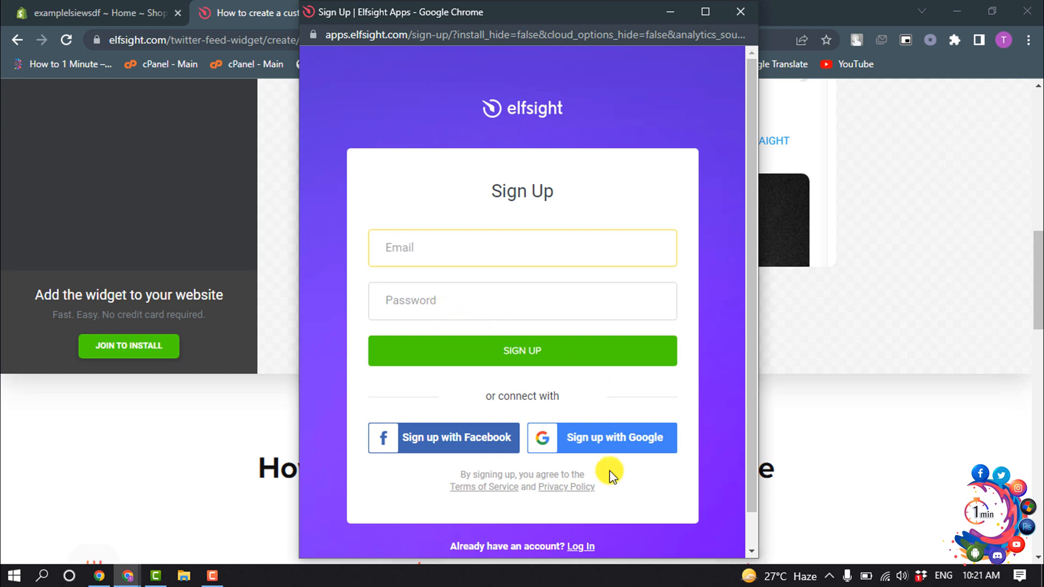
{"action": "mouse_move", "coordinate": [496, 373]}
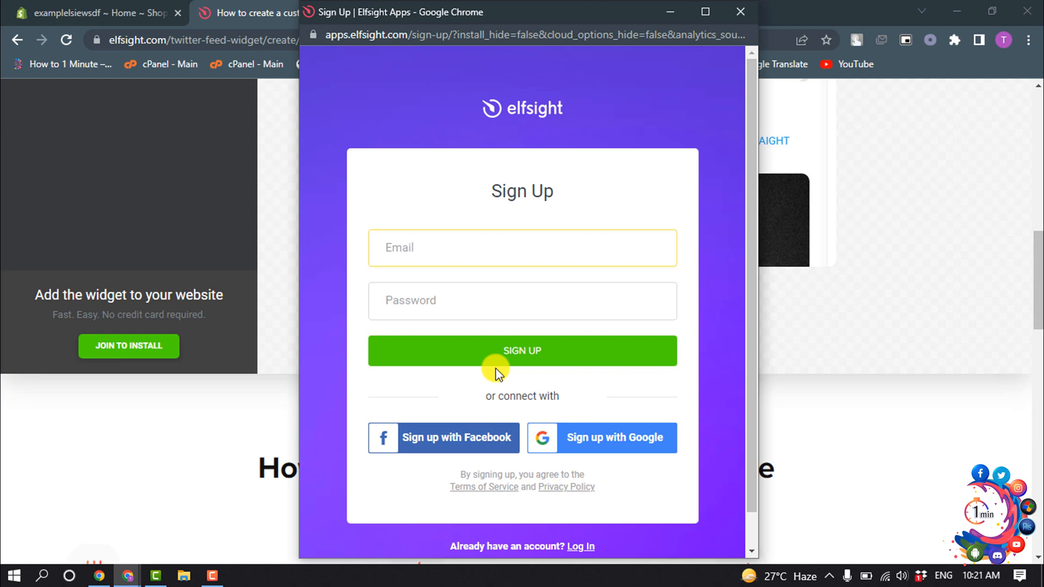
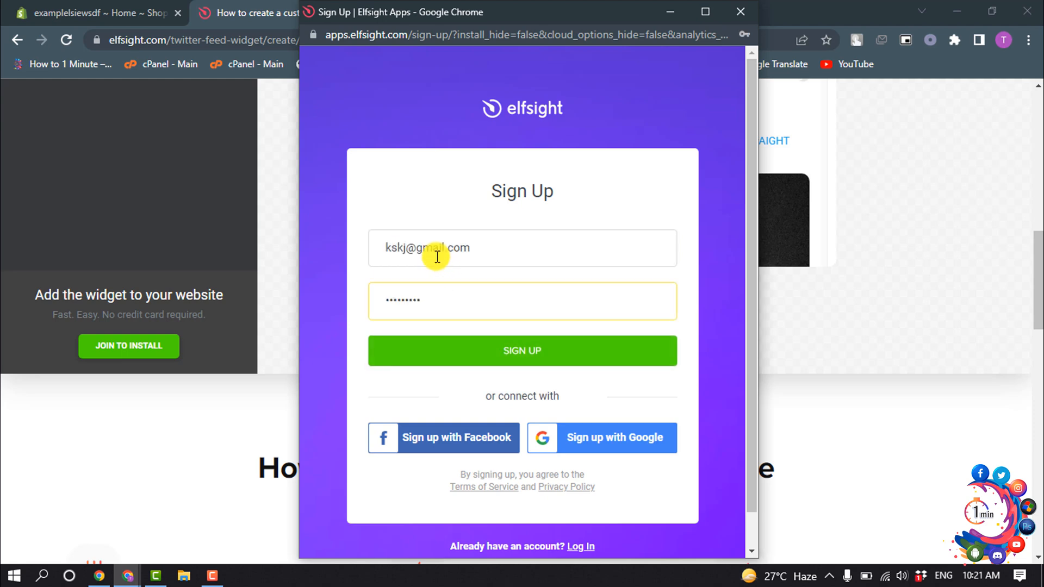
{"action": "left_click", "coordinate": [522, 351]}
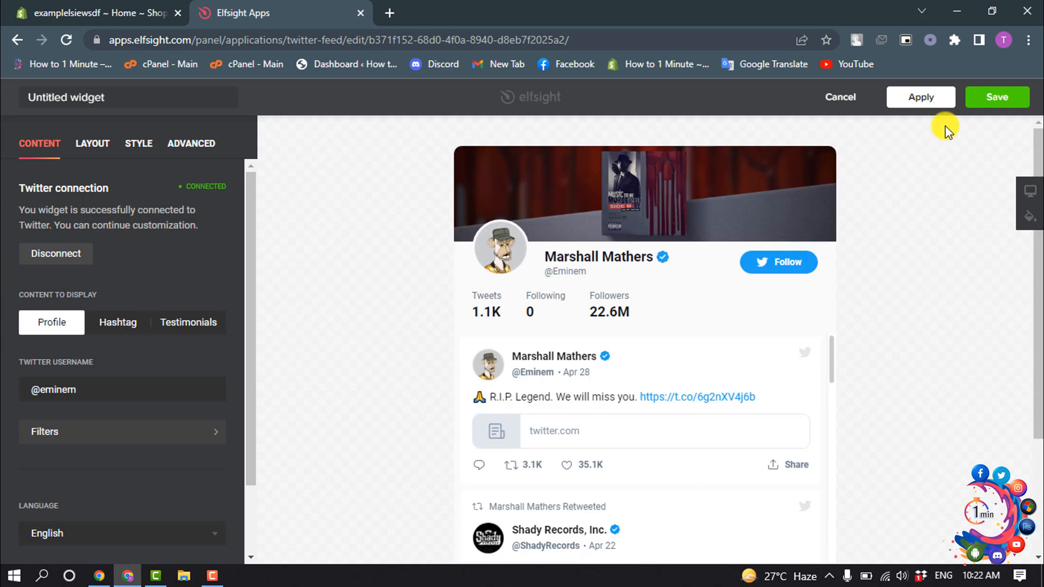
{"action": "left_click", "coordinate": [998, 97]}
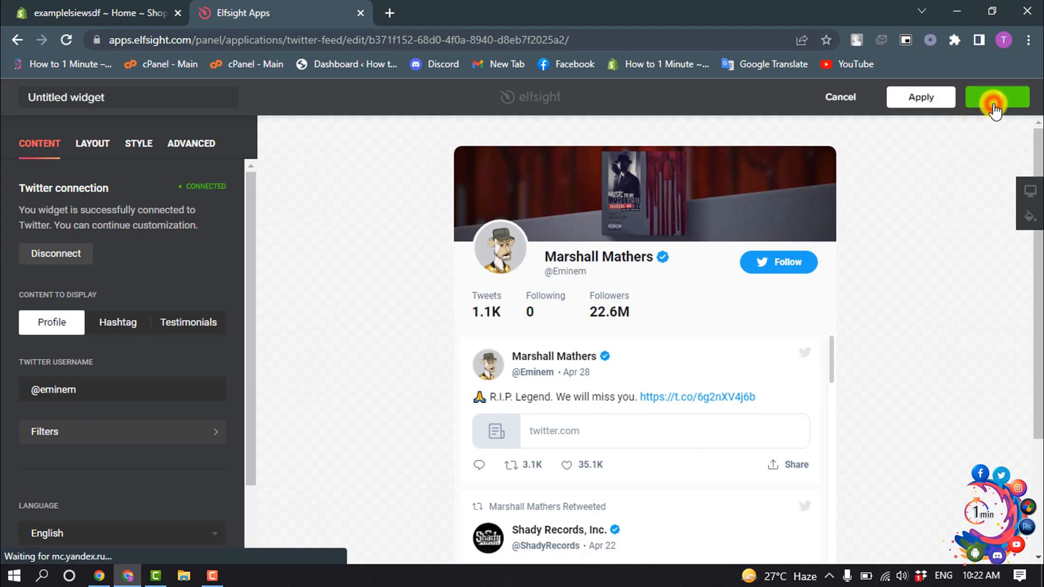
{"action": "left_click", "coordinate": [995, 97]}
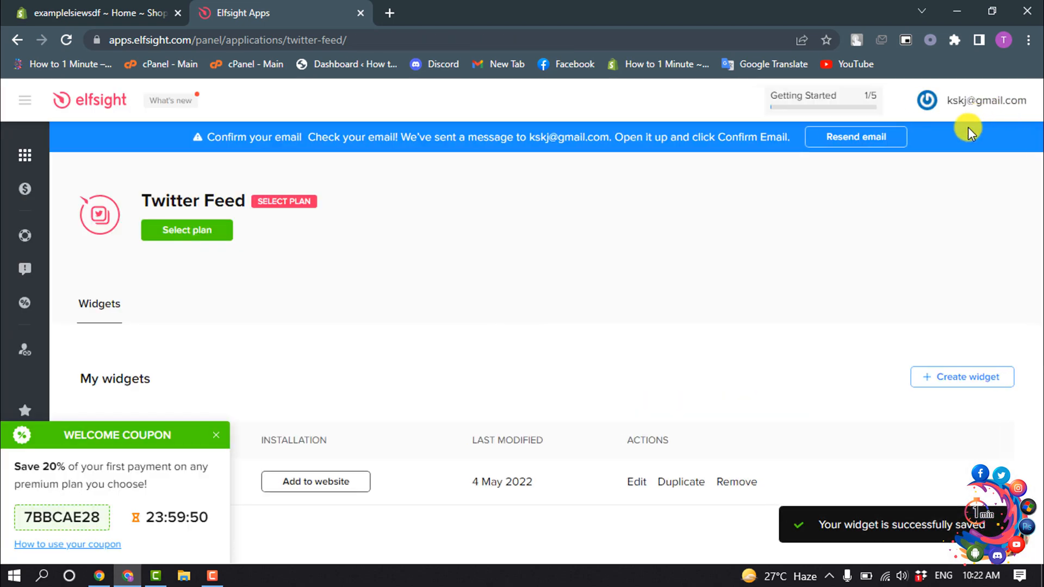
Subscribe the widget to the free Lite plan and copy its embed code
{"action": "left_click", "coordinate": [186, 229]}
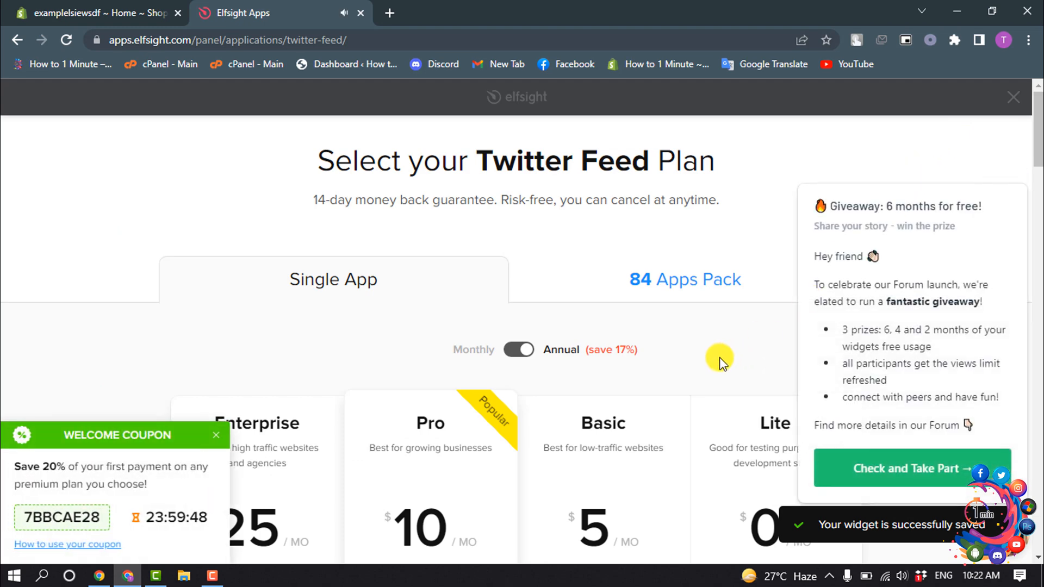
{"action": "left_click", "coordinate": [1012, 97]}
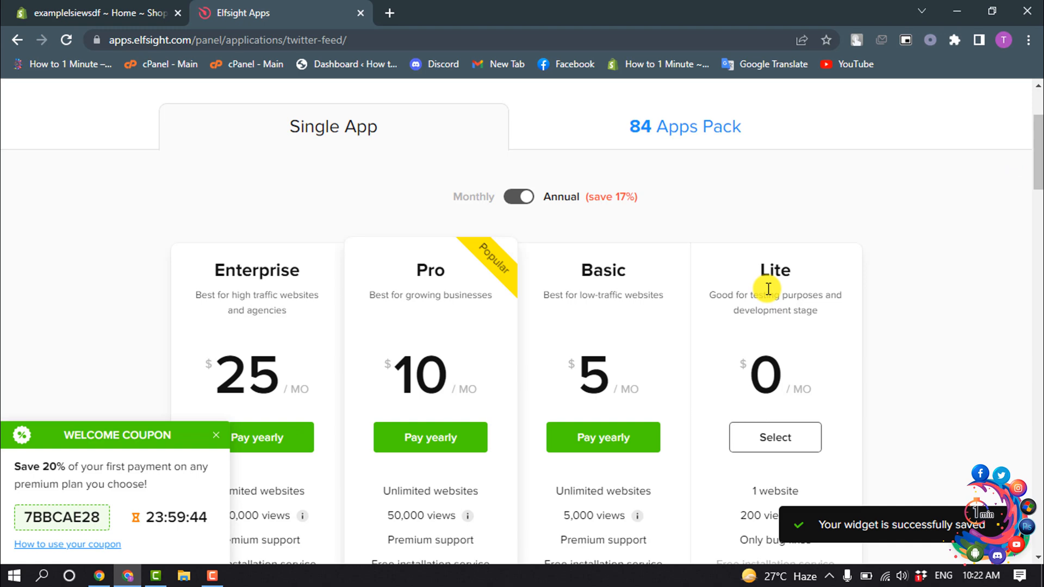
{"action": "scroll", "scroll_direction": "down", "scroll_amount": 3}
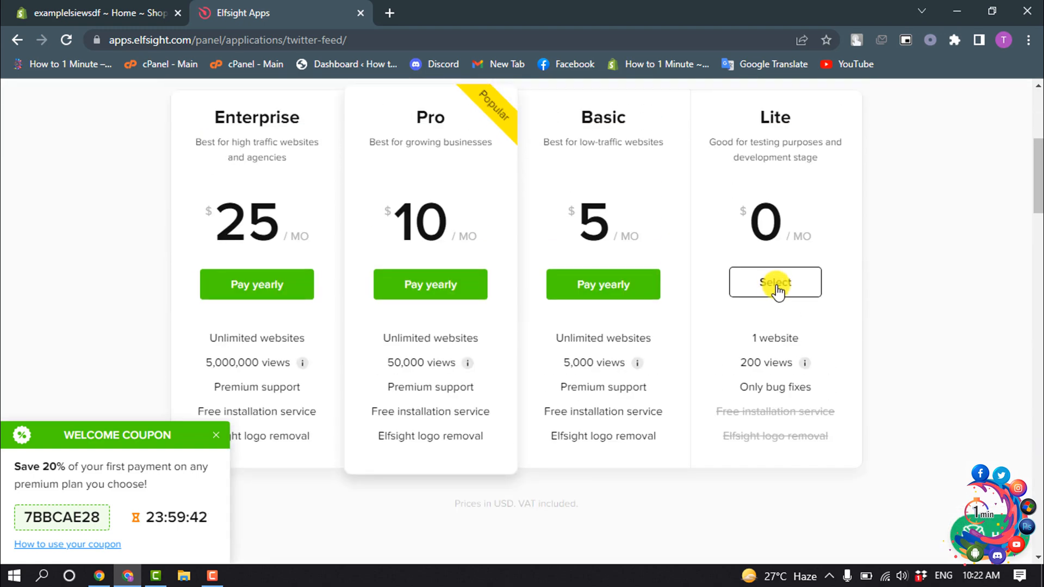
{"action": "left_click", "coordinate": [774, 284]}
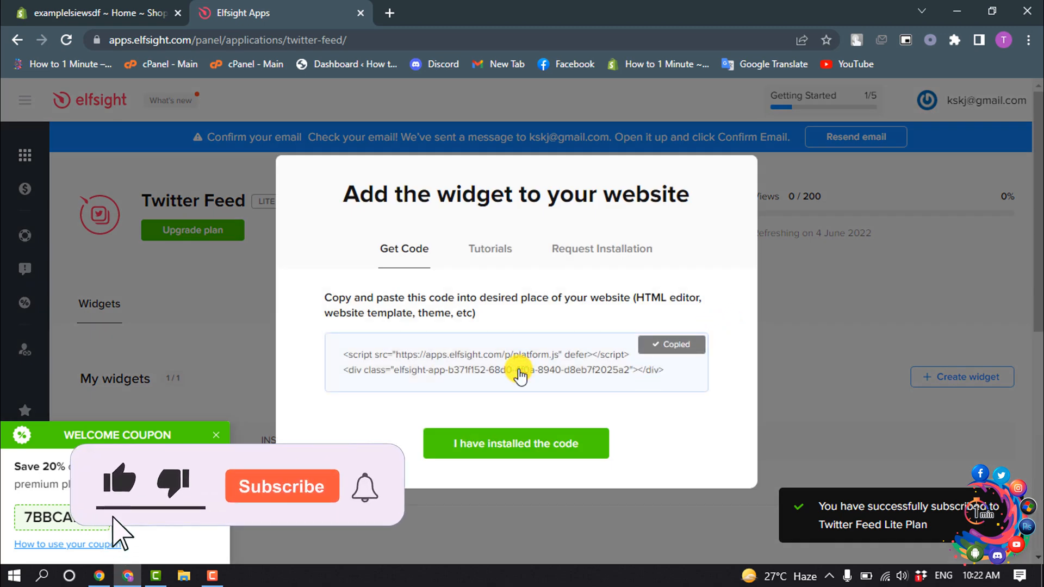
{"action": "left_click", "coordinate": [280, 486]}
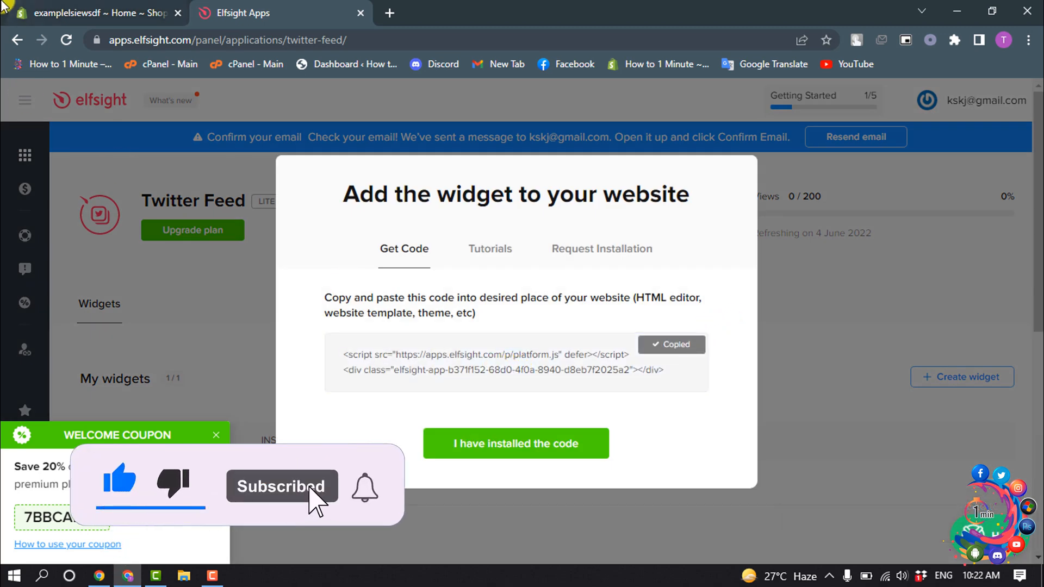
In the Shopify admin, go to Online Store > Themes and customize the Dawn theme
{"action": "left_click", "coordinate": [97, 13]}
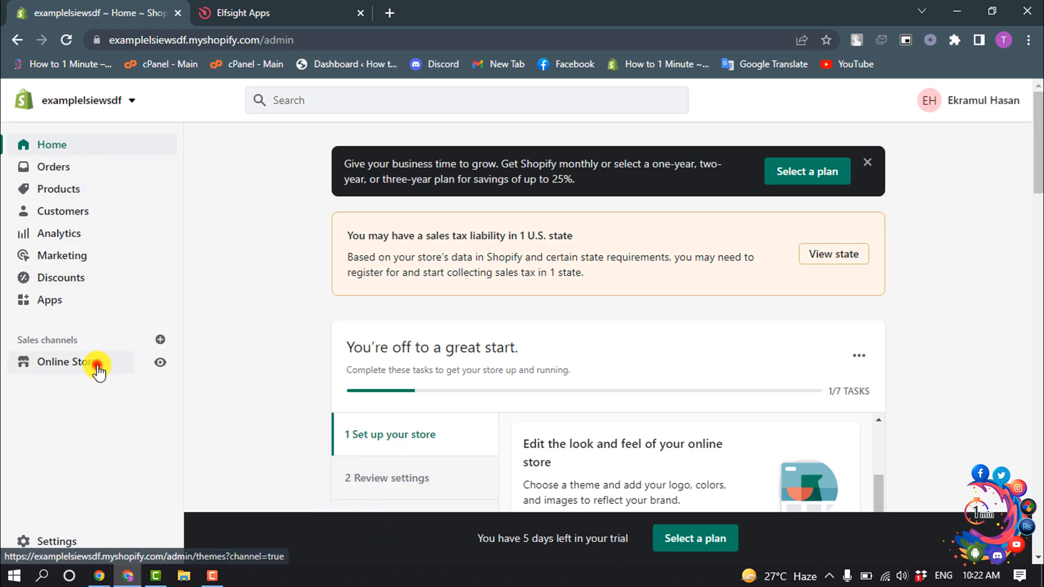
{"action": "left_click", "coordinate": [66, 361]}
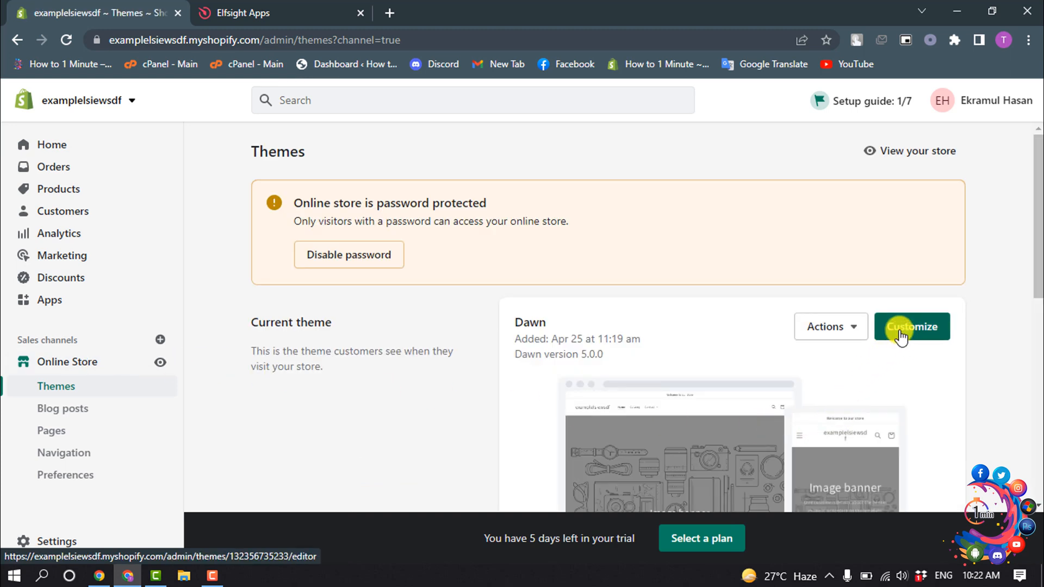
{"action": "left_click", "coordinate": [912, 326]}
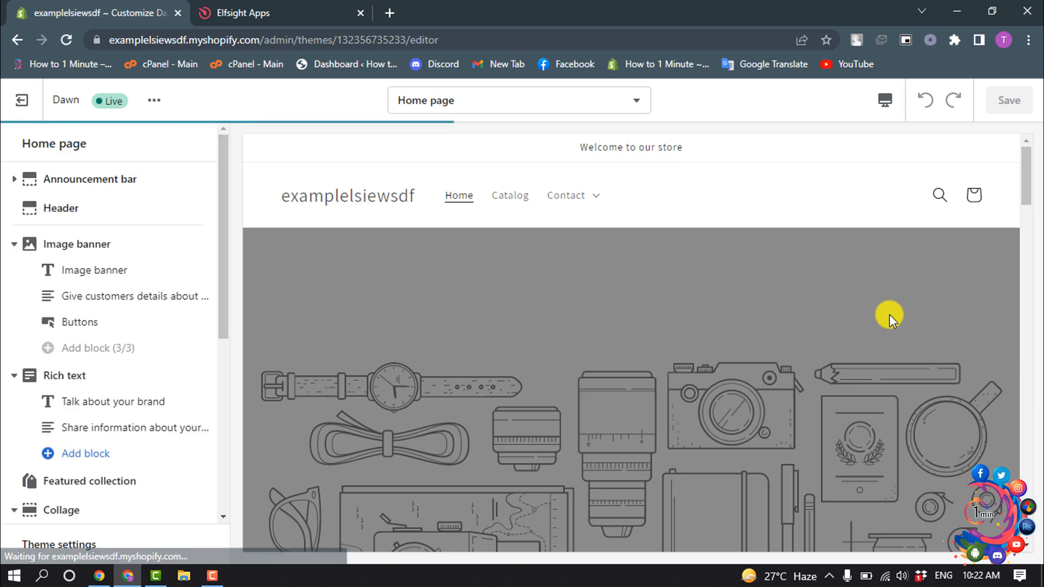
{"action": "mouse_move", "coordinate": [509, 195]}
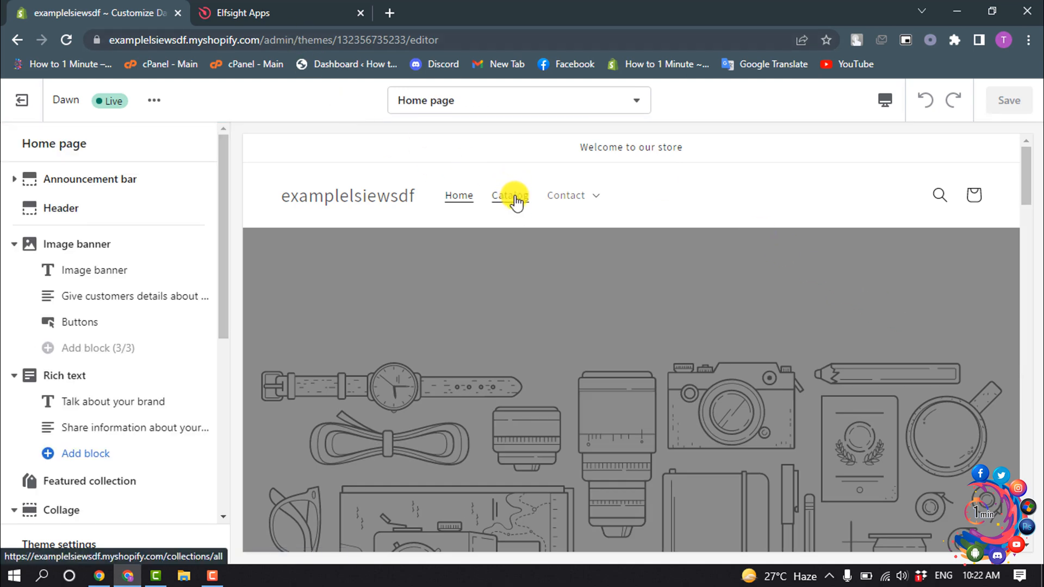
{"action": "mouse_move", "coordinate": [566, 196]}
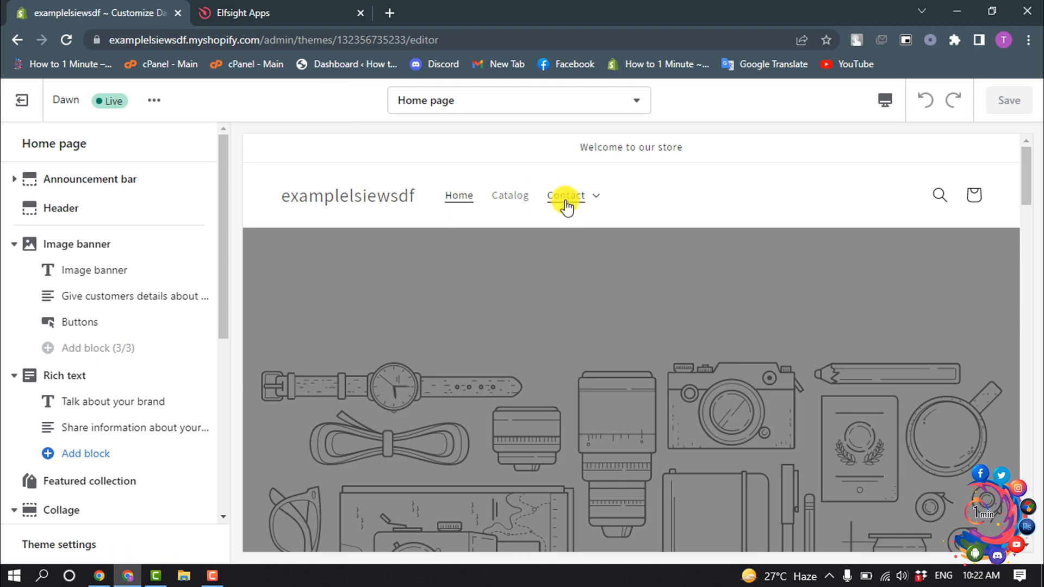
Bring up the Add section list in the Dawn theme editor's home page sidebar
{"action": "scroll", "scroll_direction": "down", "scroll_amount": 3}
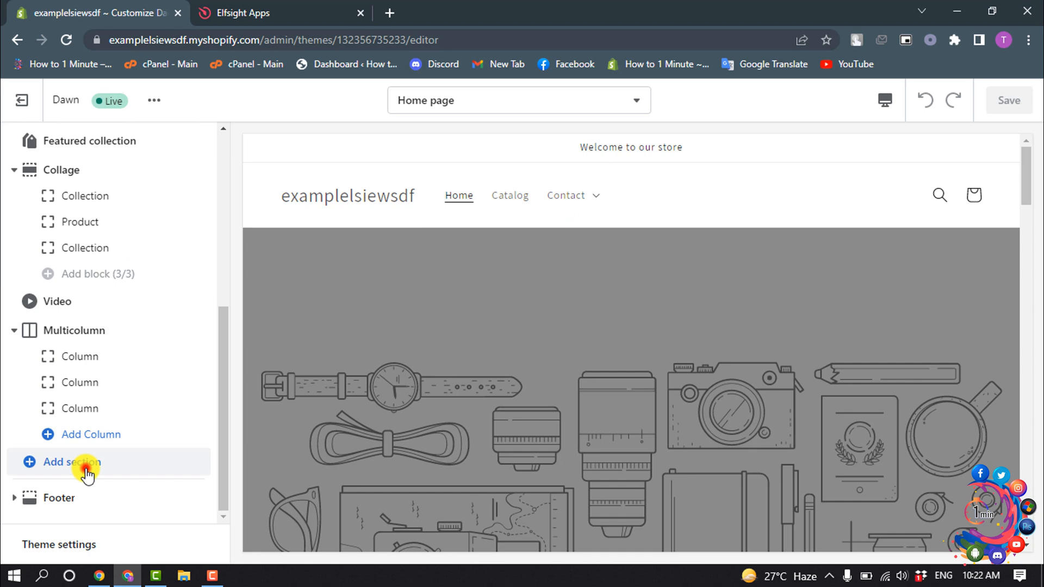
{"action": "left_click", "coordinate": [71, 462]}
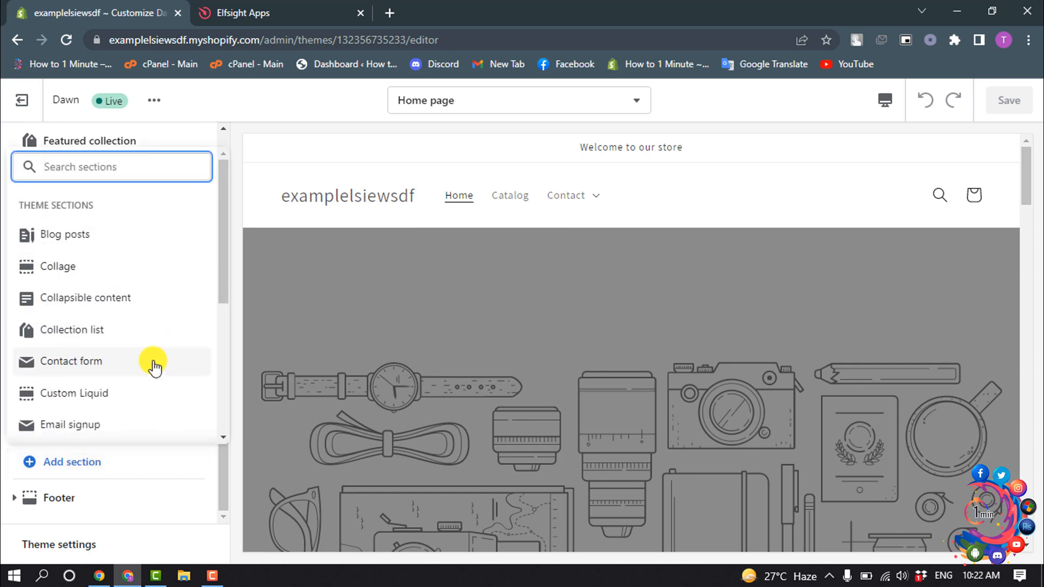
{"action": "mouse_move", "coordinate": [148, 380]}
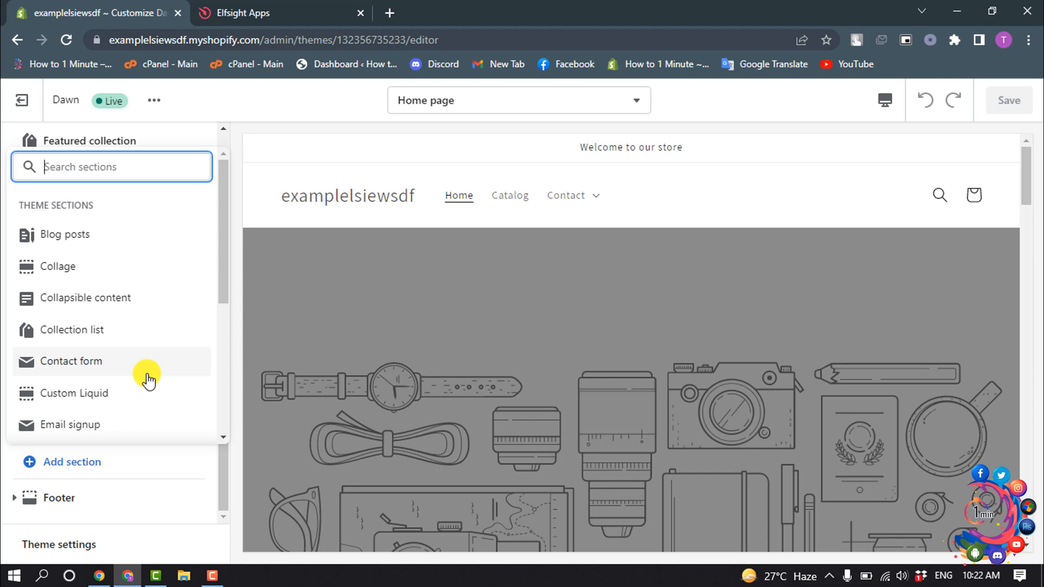
{"action": "left_click", "coordinate": [281, 13]}
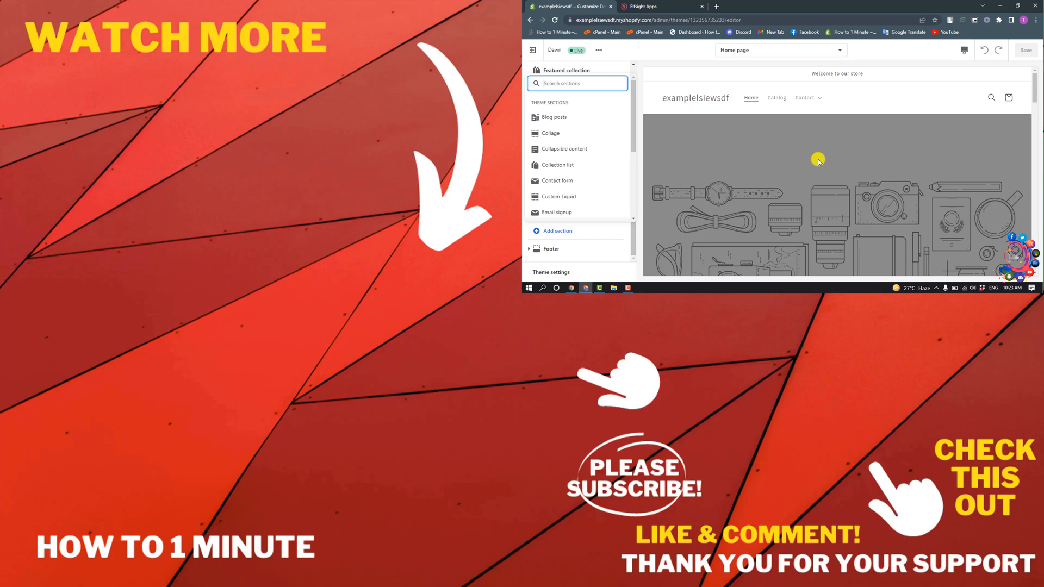
{"action": "mouse_move", "coordinate": [819, 158]}
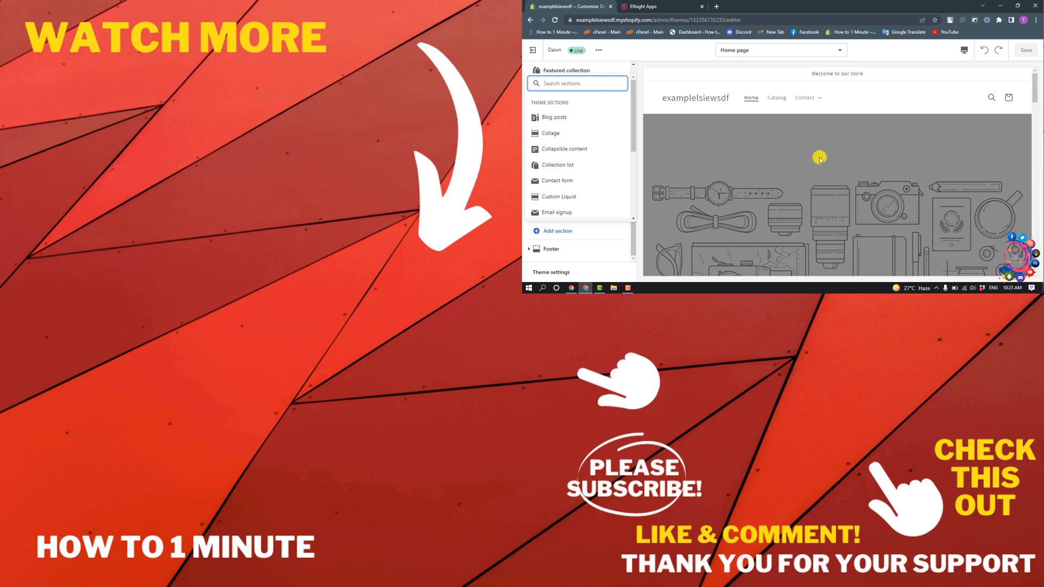
{"action": "left_click", "coordinate": [576, 84]}
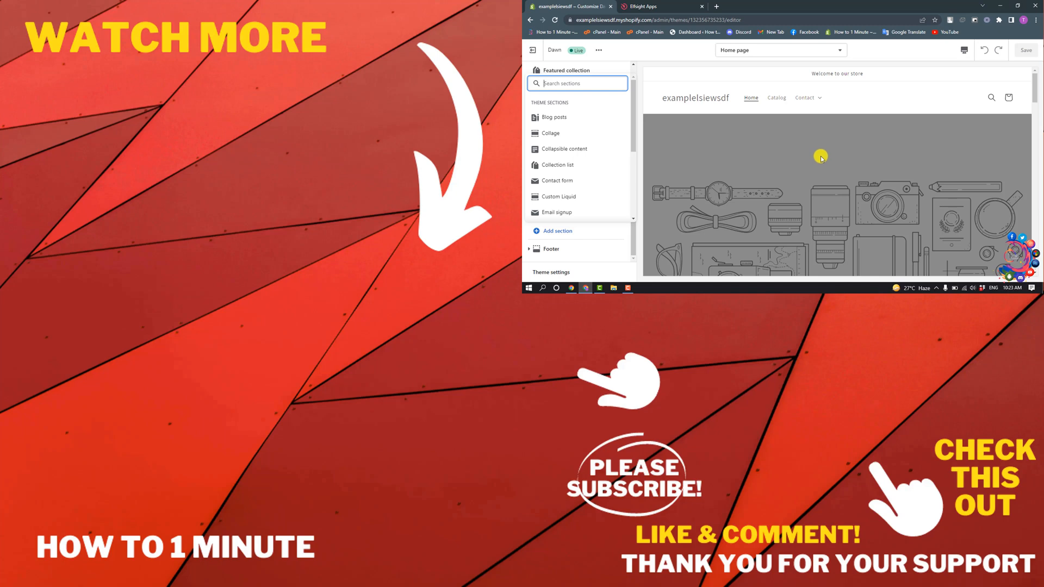